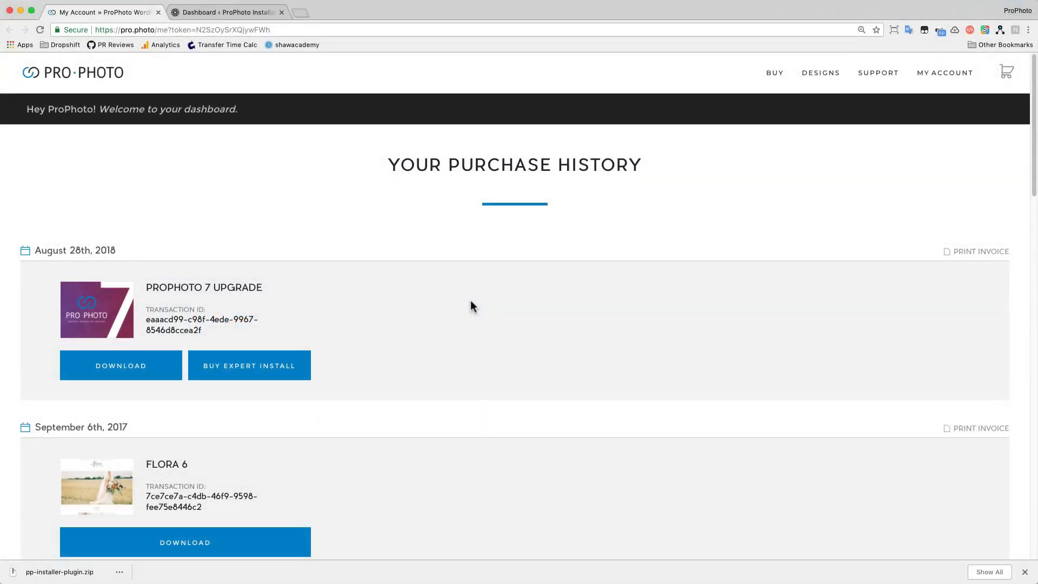
- Download the ProPhoto 7 Upgrade installer zip from the account's purchase history
left_click(121, 365)
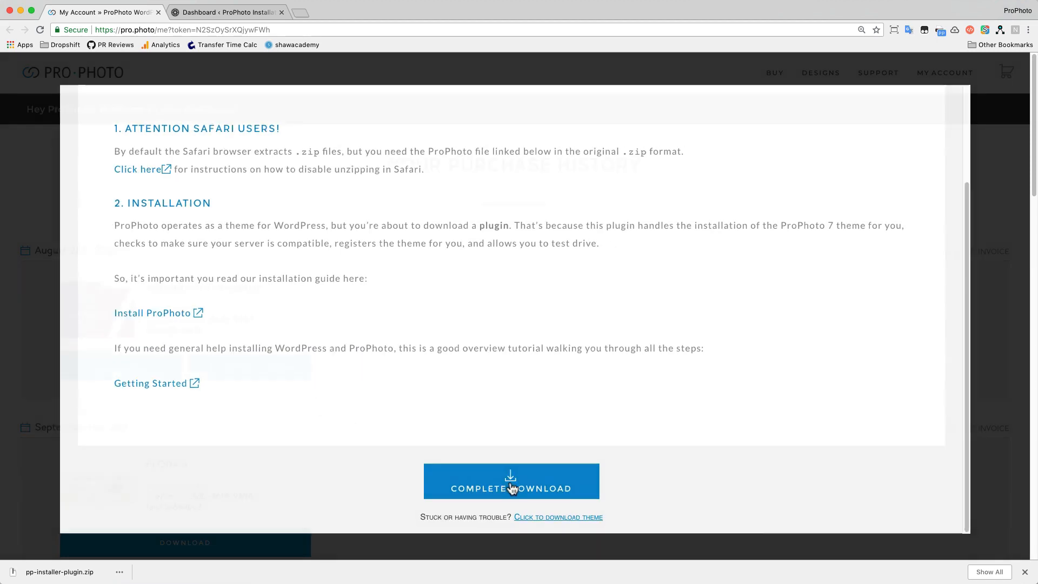
left_click(511, 480)
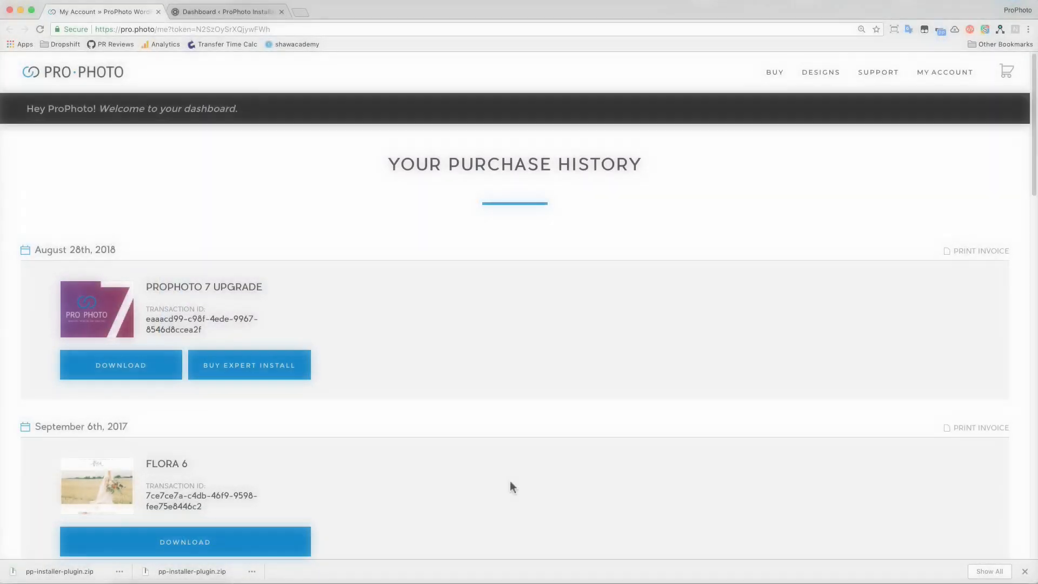
- Upload pp-installer-plugin.zip as a new WordPress plugin, install it and activate it
left_click(225, 11)
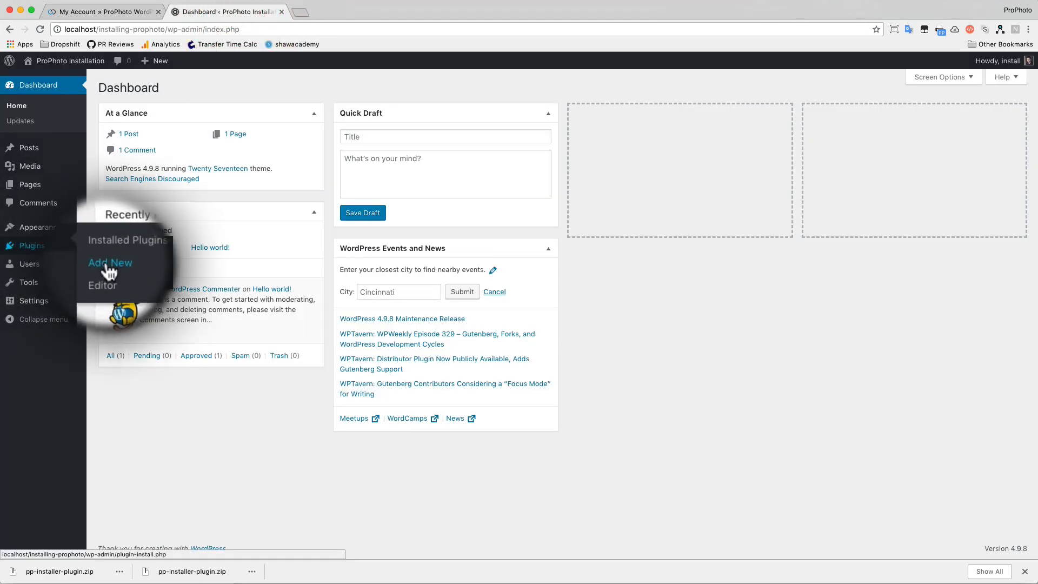
left_click(110, 262)
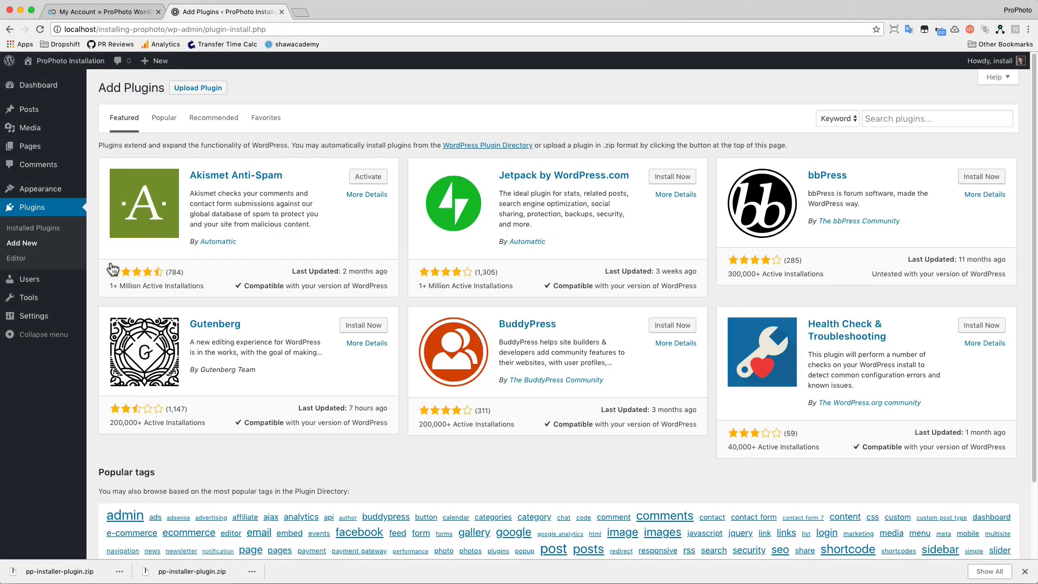
left_click(197, 88)
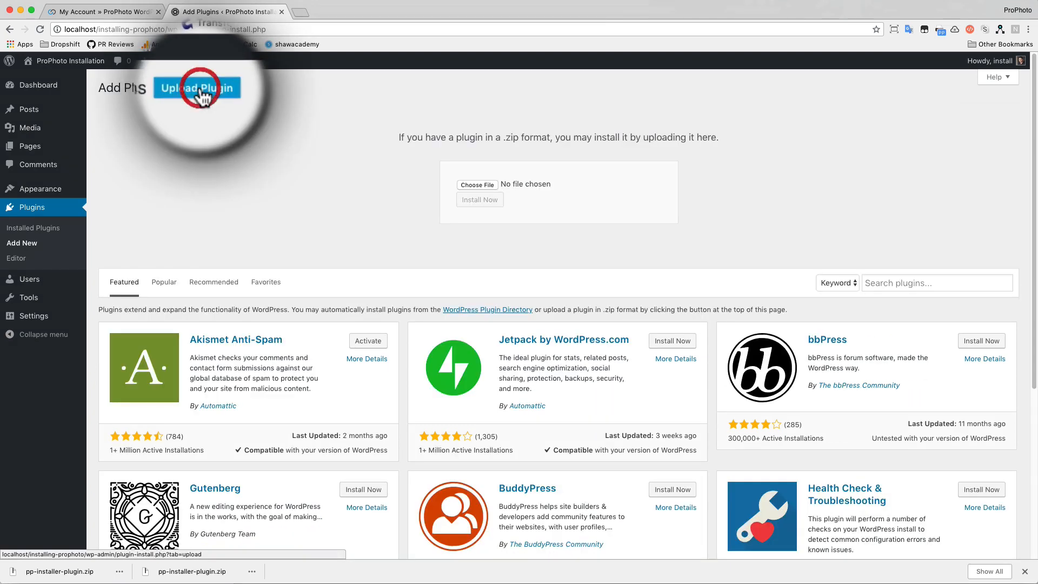
left_click(198, 88)
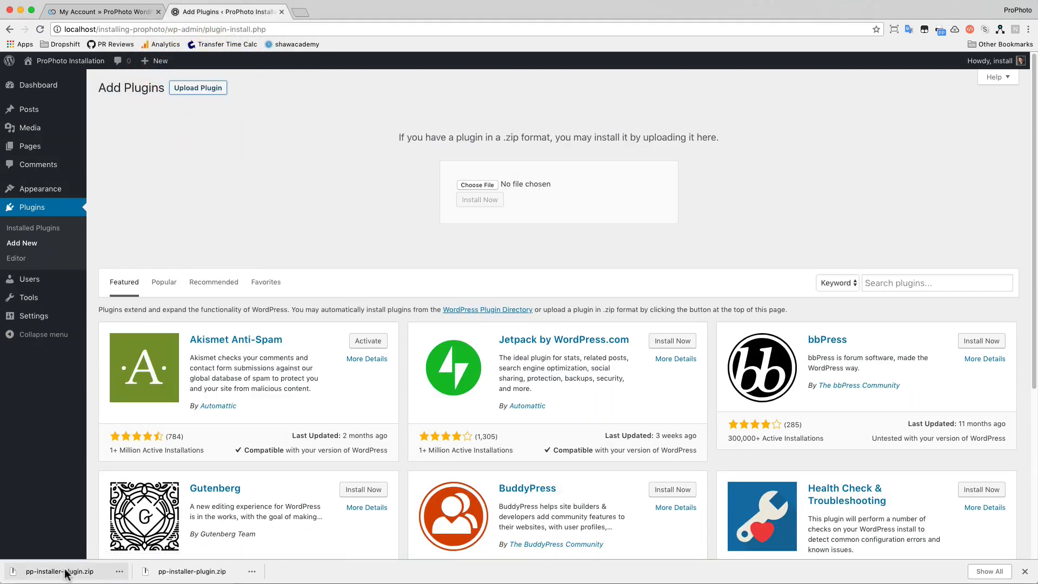
left_click(477, 184)
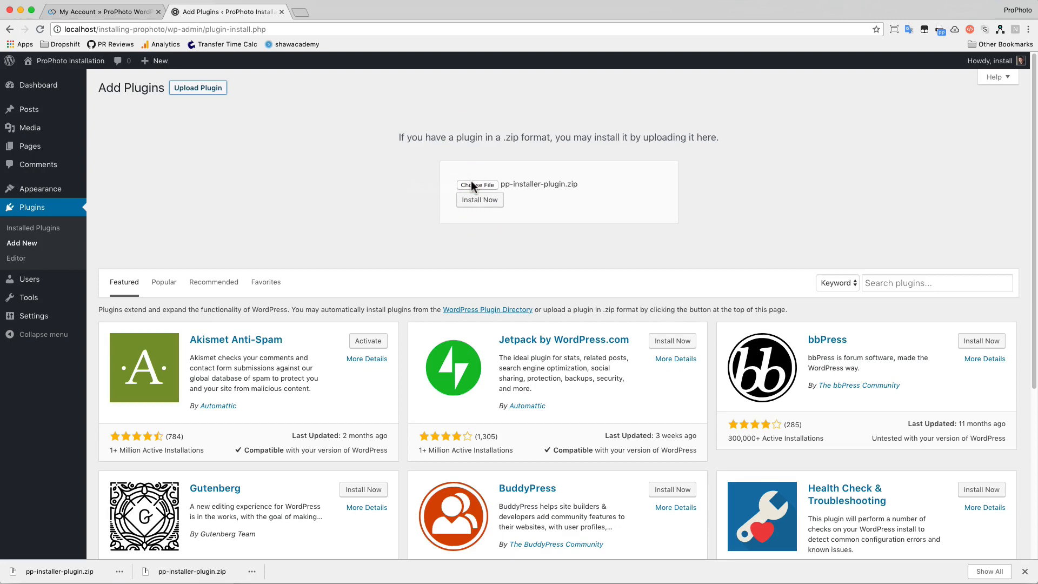
left_click(480, 199)
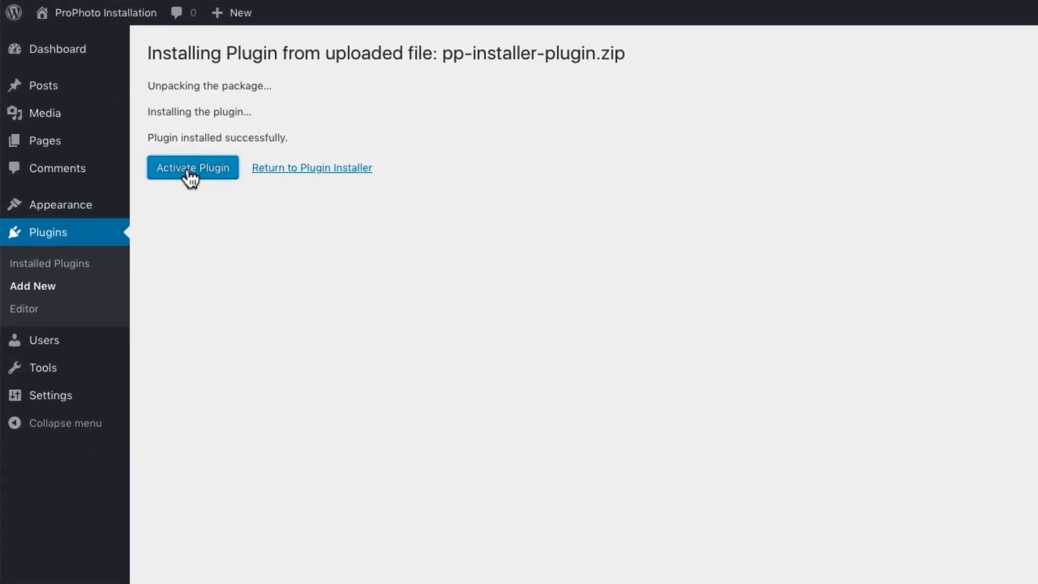
left_click(192, 168)
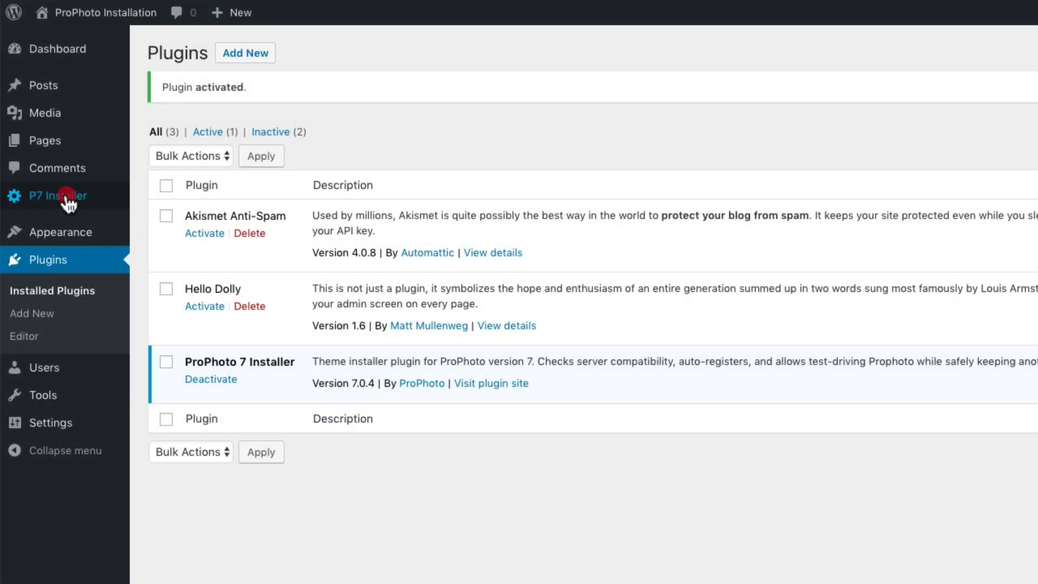
- Run Install ProPhoto 7 from P7 Installer and continue to the activate-or-test-drive page
left_click(53, 195)
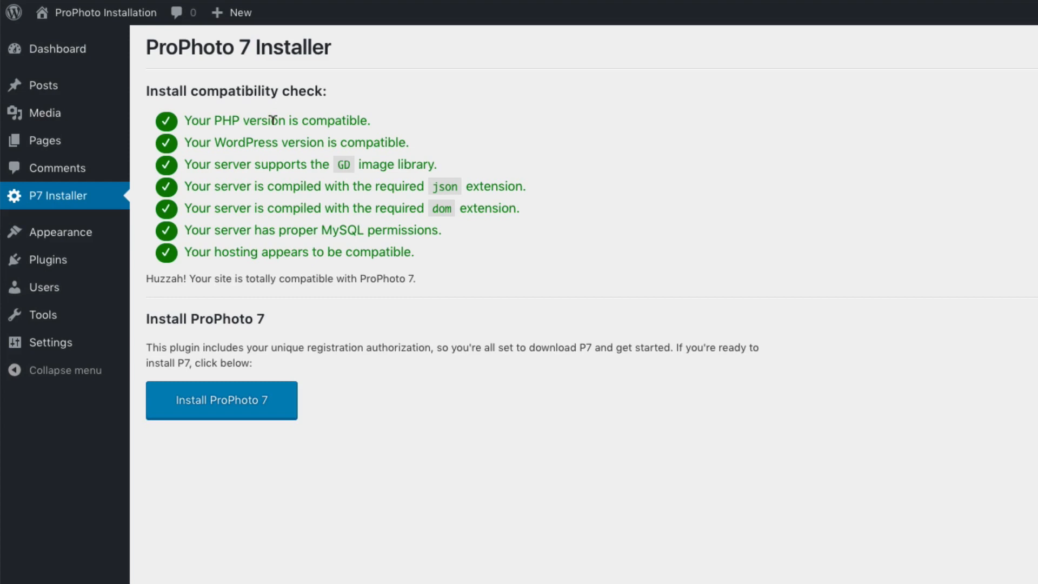
mouse_move(263, 221)
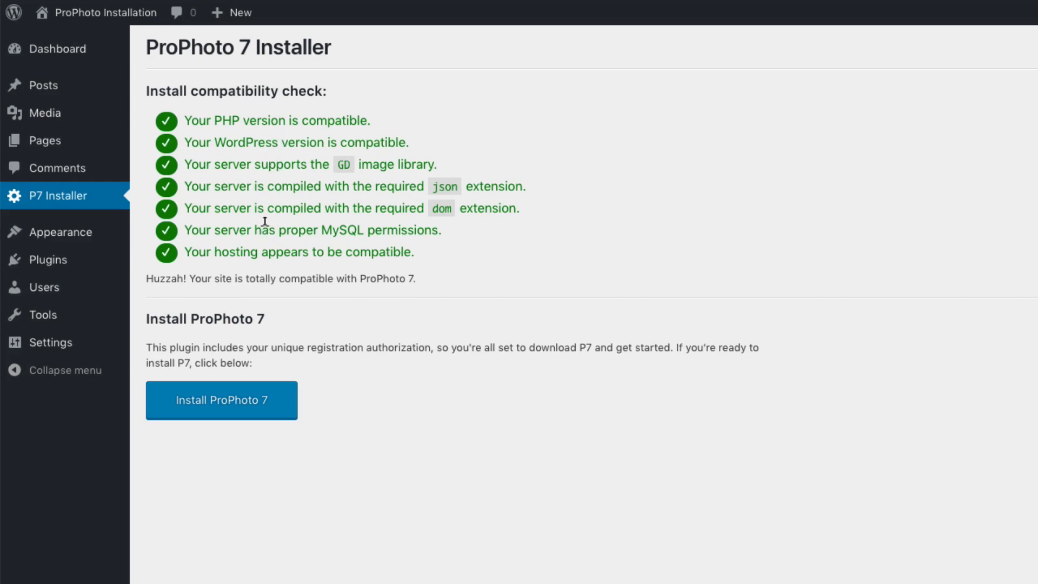
mouse_move(264, 245)
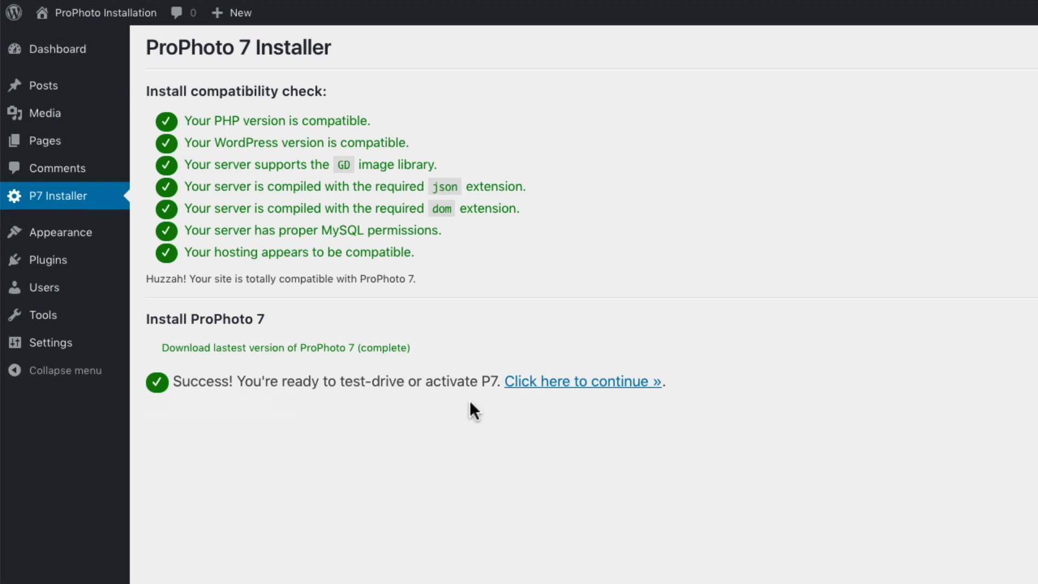
left_click(582, 381)
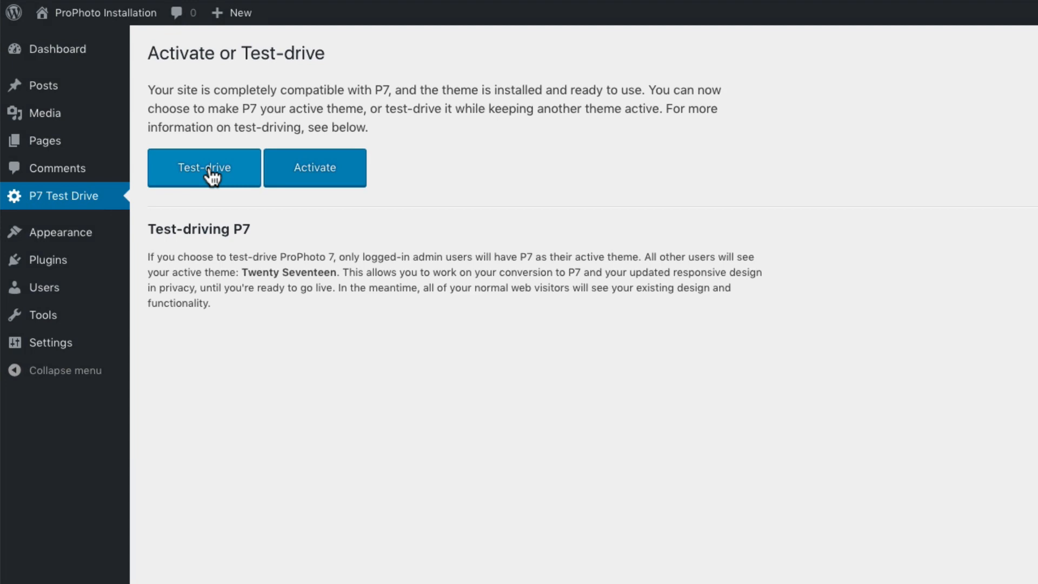
- Choose Test-drive so ProPhoto 7 runs privately while Twenty Seventeen stays live
left_click(204, 167)
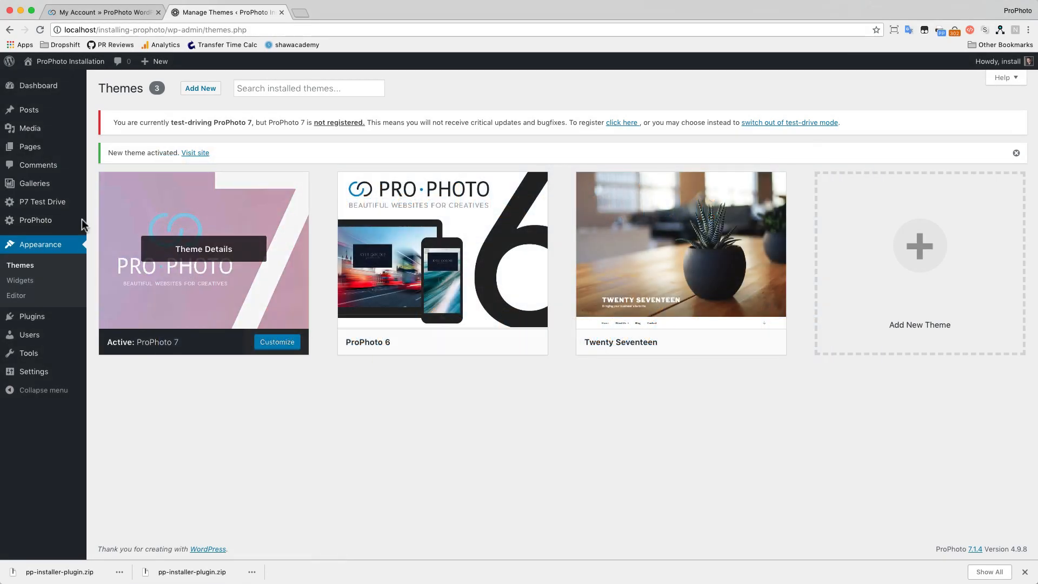
mouse_move(35, 220)
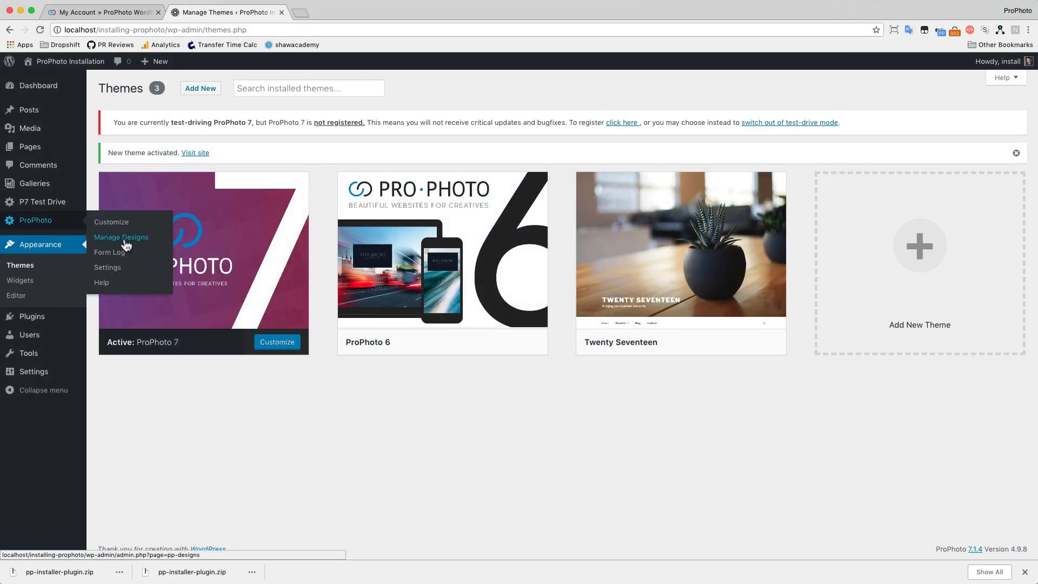
- Import the (LIVE) Morgan P6 design from Manage Designs and dismiss the success message
left_click(121, 237)
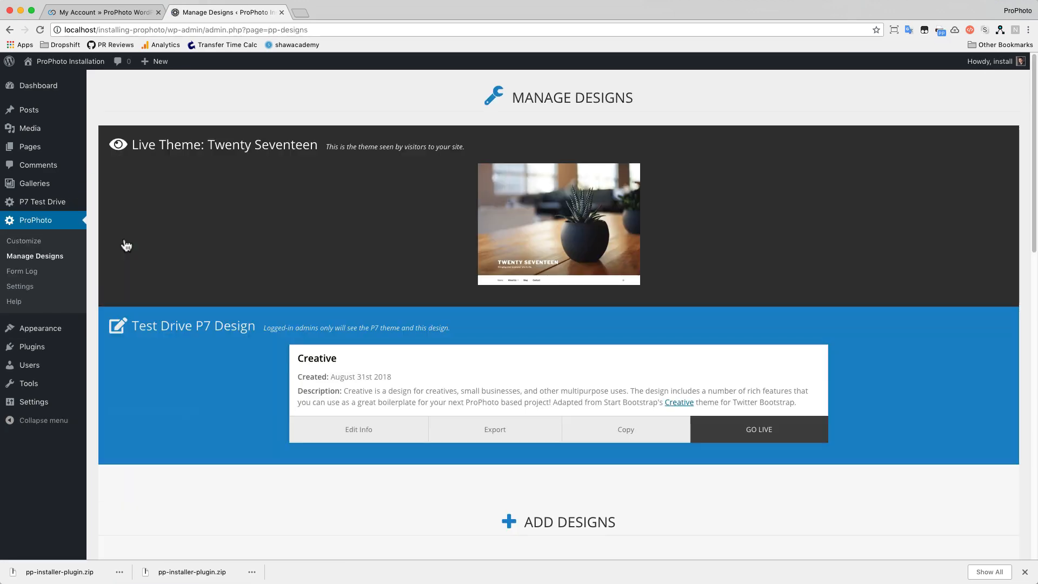
left_click(757, 429)
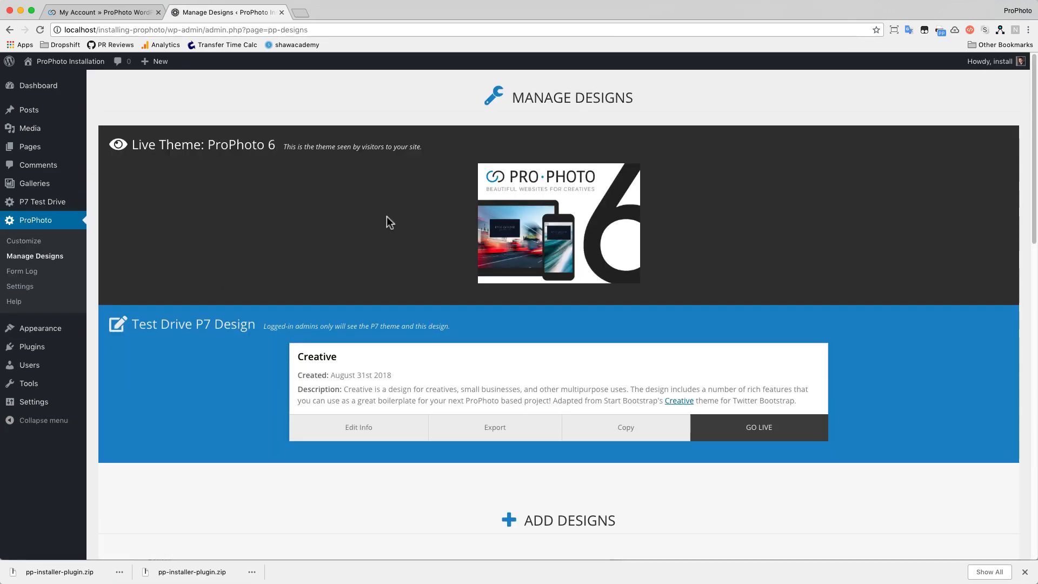
scroll("down", 3)
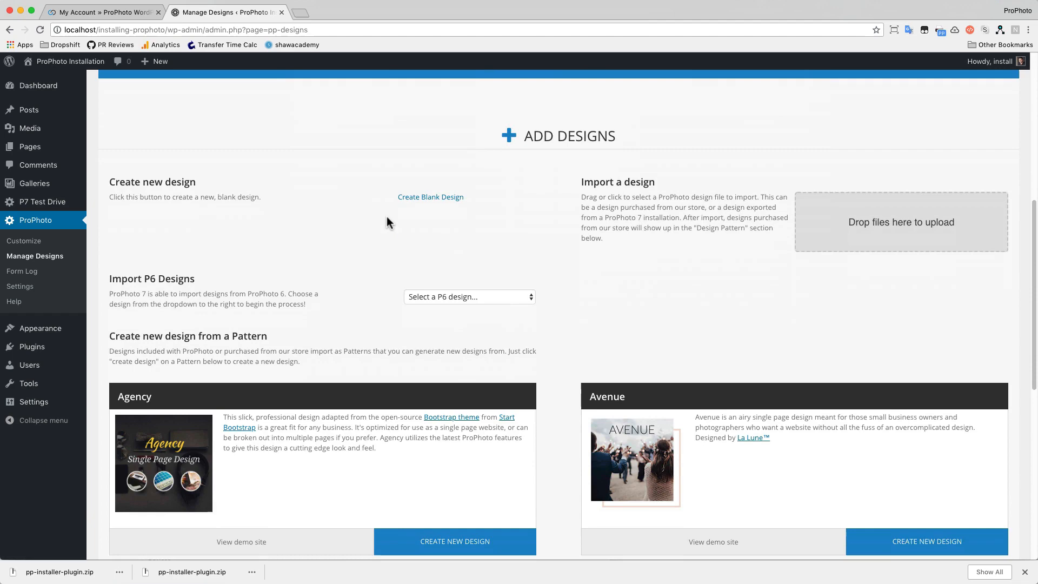
left_click(469, 297)
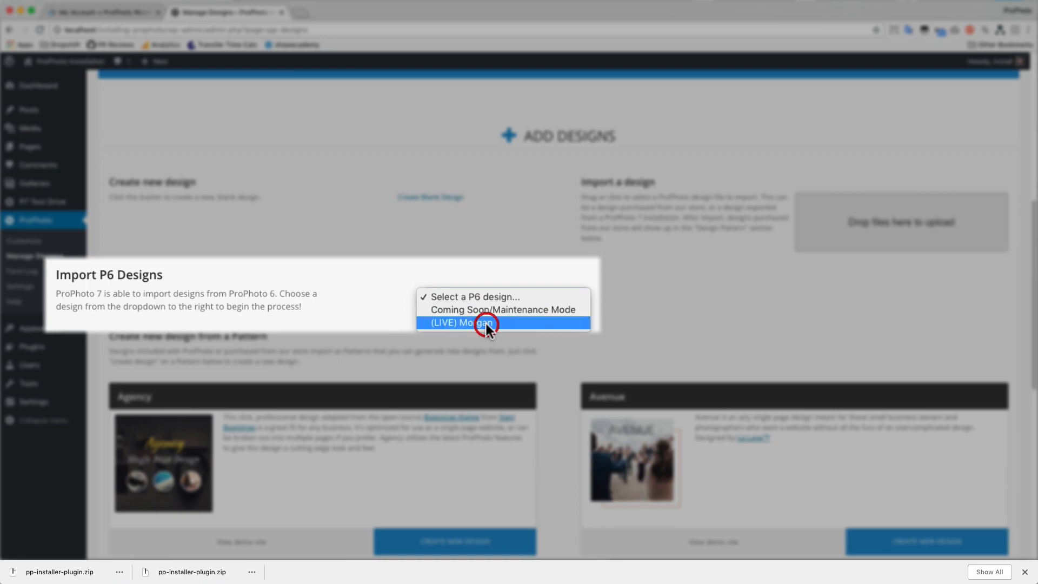
left_click(471, 323)
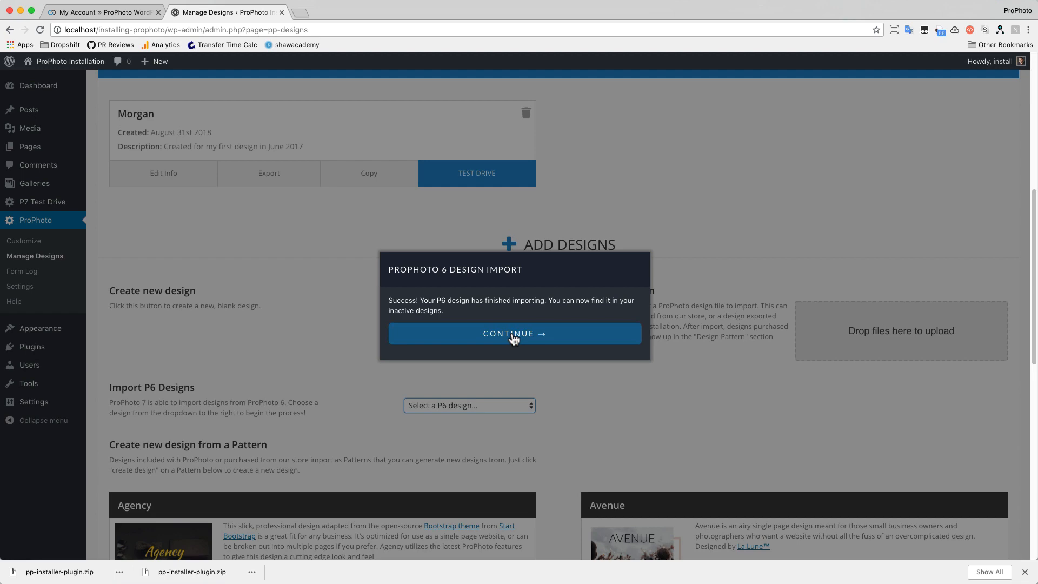
left_click(514, 333)
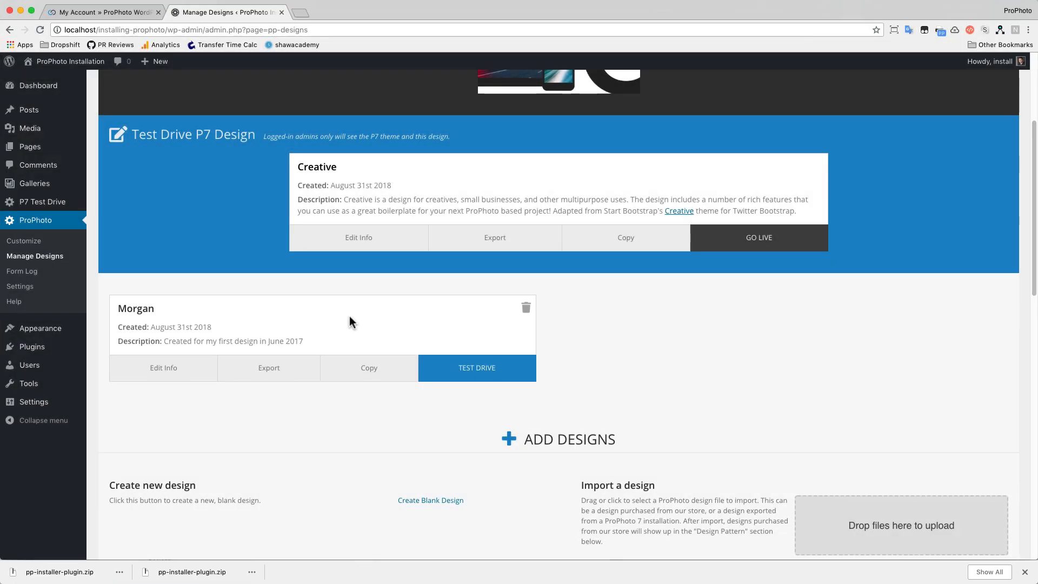
- Set the Morgan design card as the ProPhoto 7 test-drive design
left_click(475, 368)
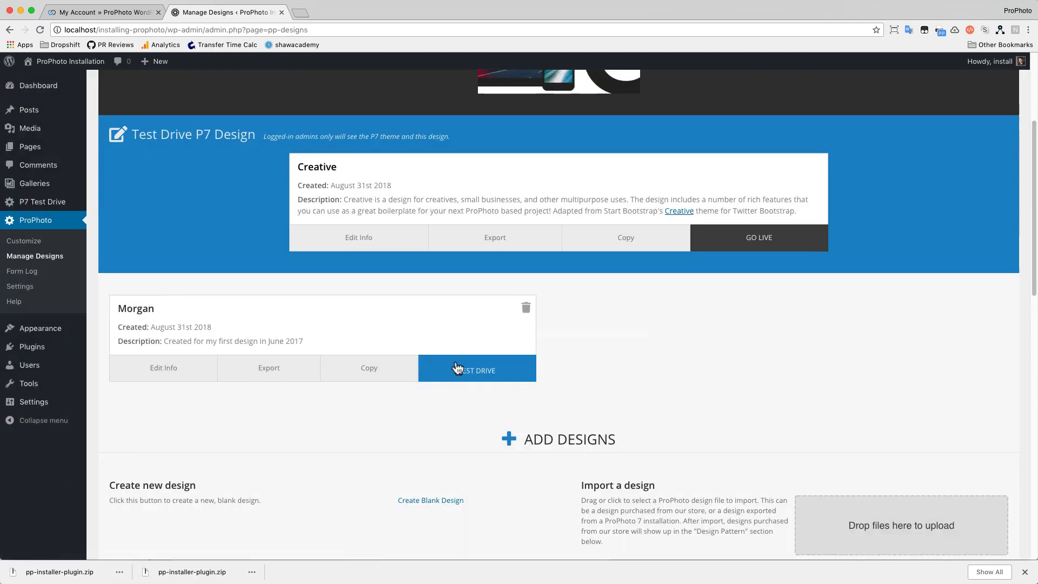
left_click(476, 369)
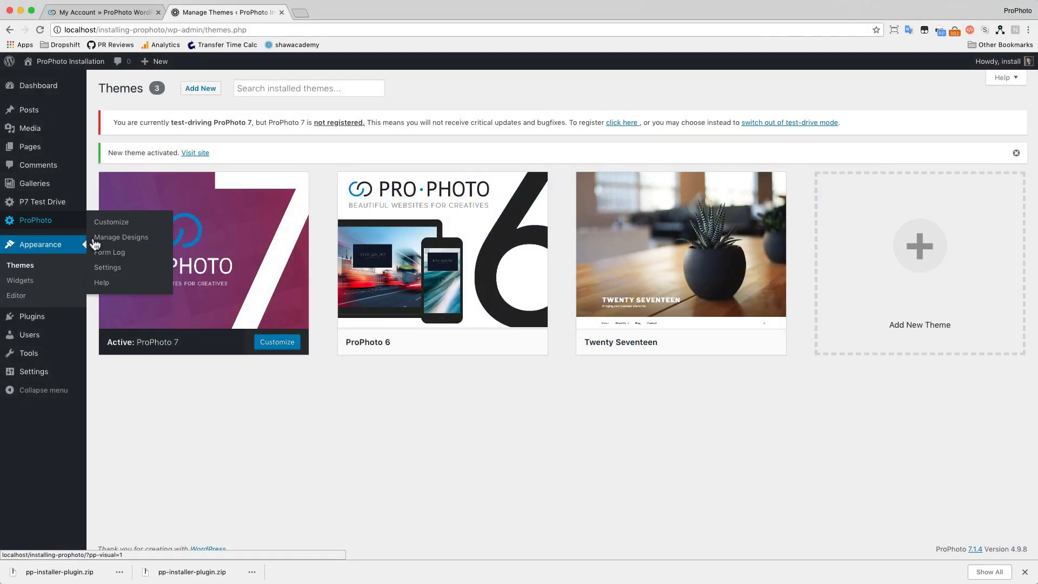
- Go to ProPhoto > Manage Designs to reach the pattern list for new designs
left_click(121, 237)
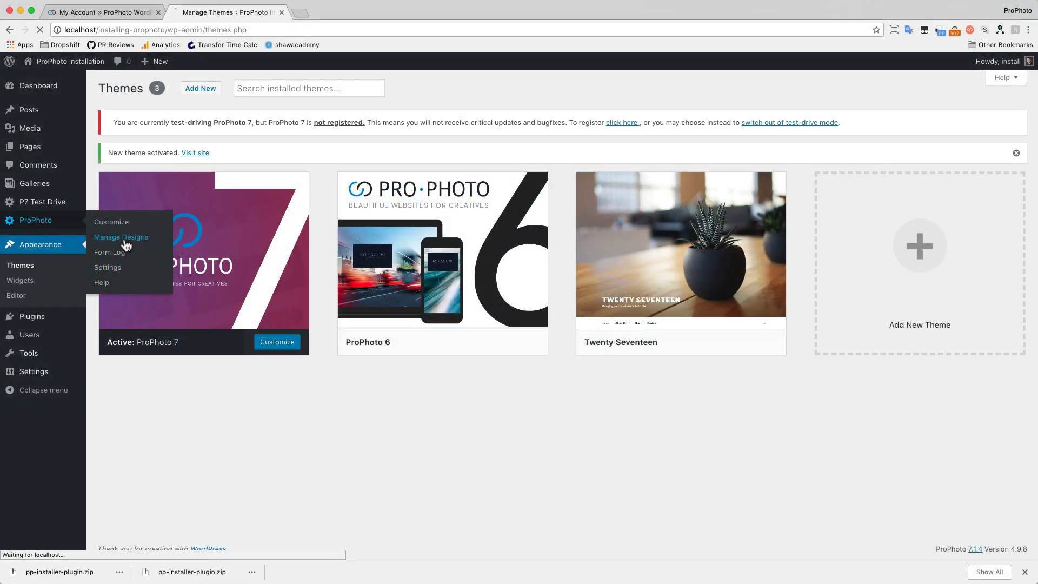
left_click(121, 237)
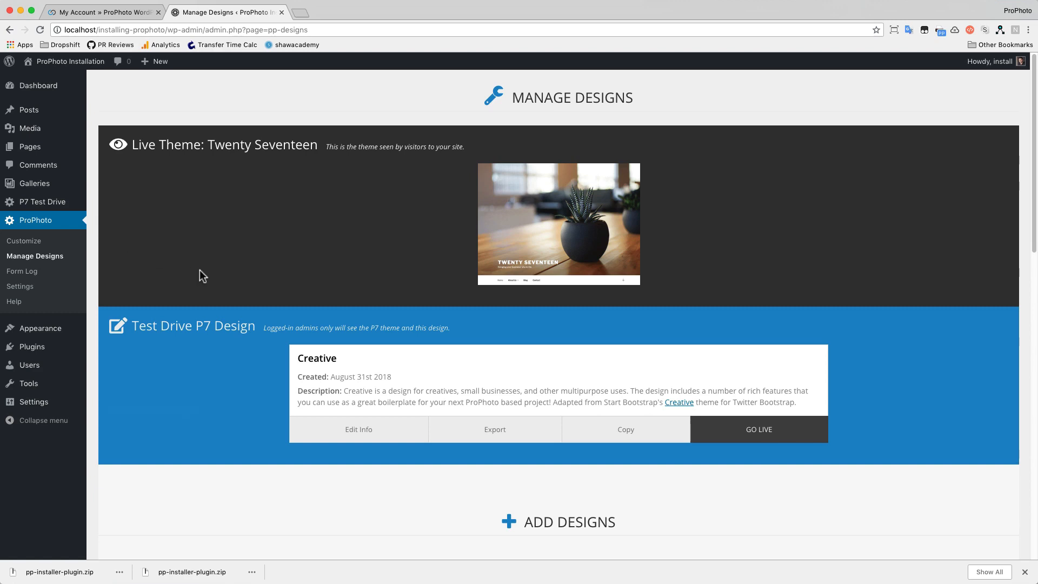
mouse_move(513, 331)
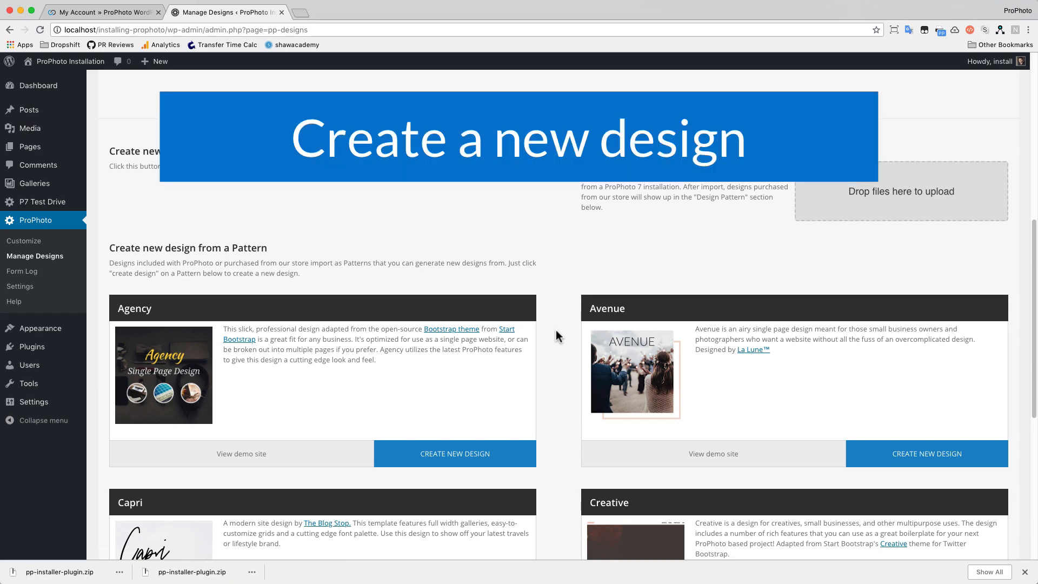
- Create an Agency pattern design with demo content, save its name, and test-drive it
left_click(454, 453)
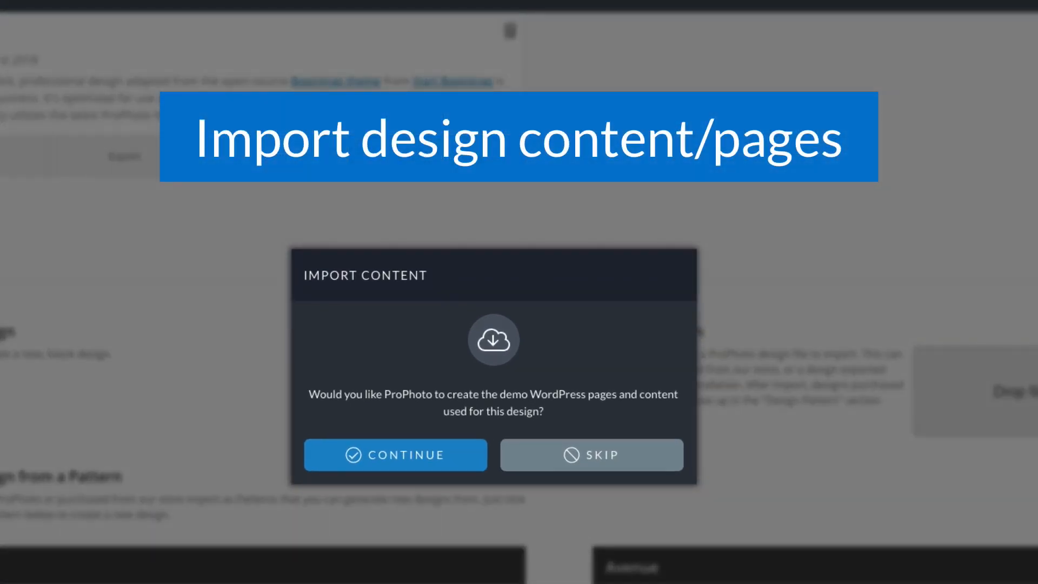
left_click(394, 455)
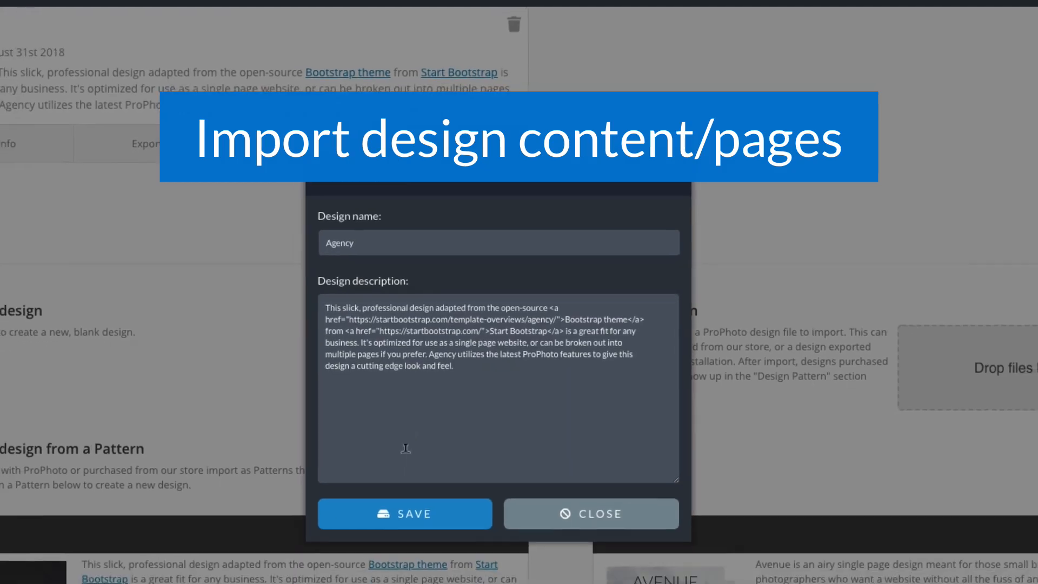
left_click(590, 513)
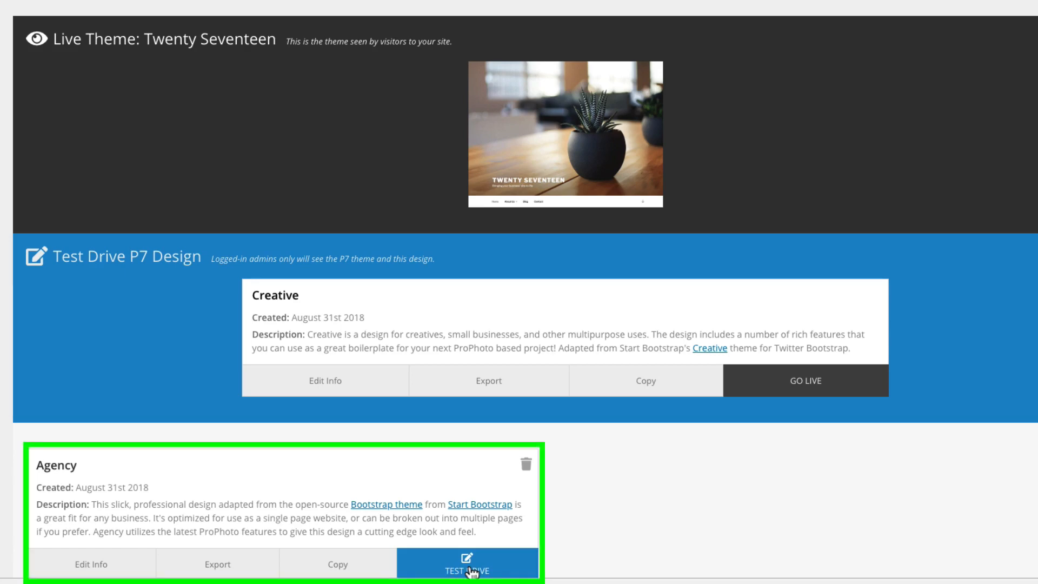
left_click(467, 569)
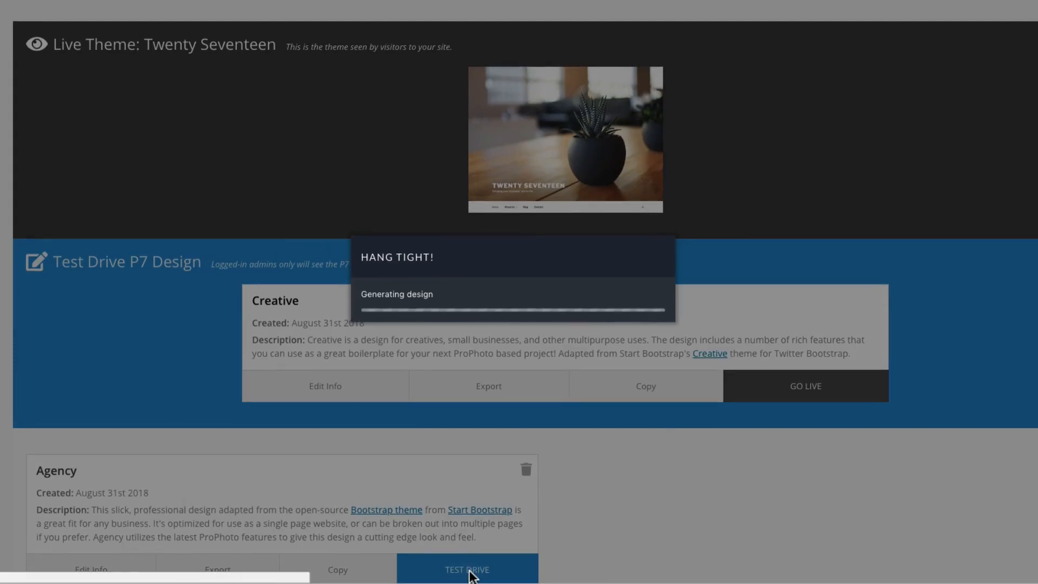
left_click(465, 569)
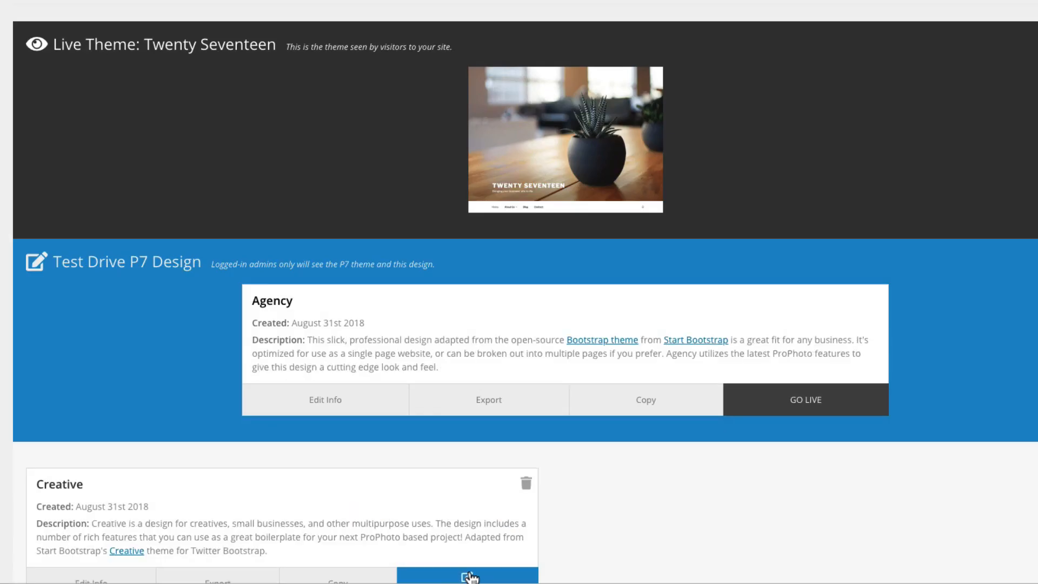